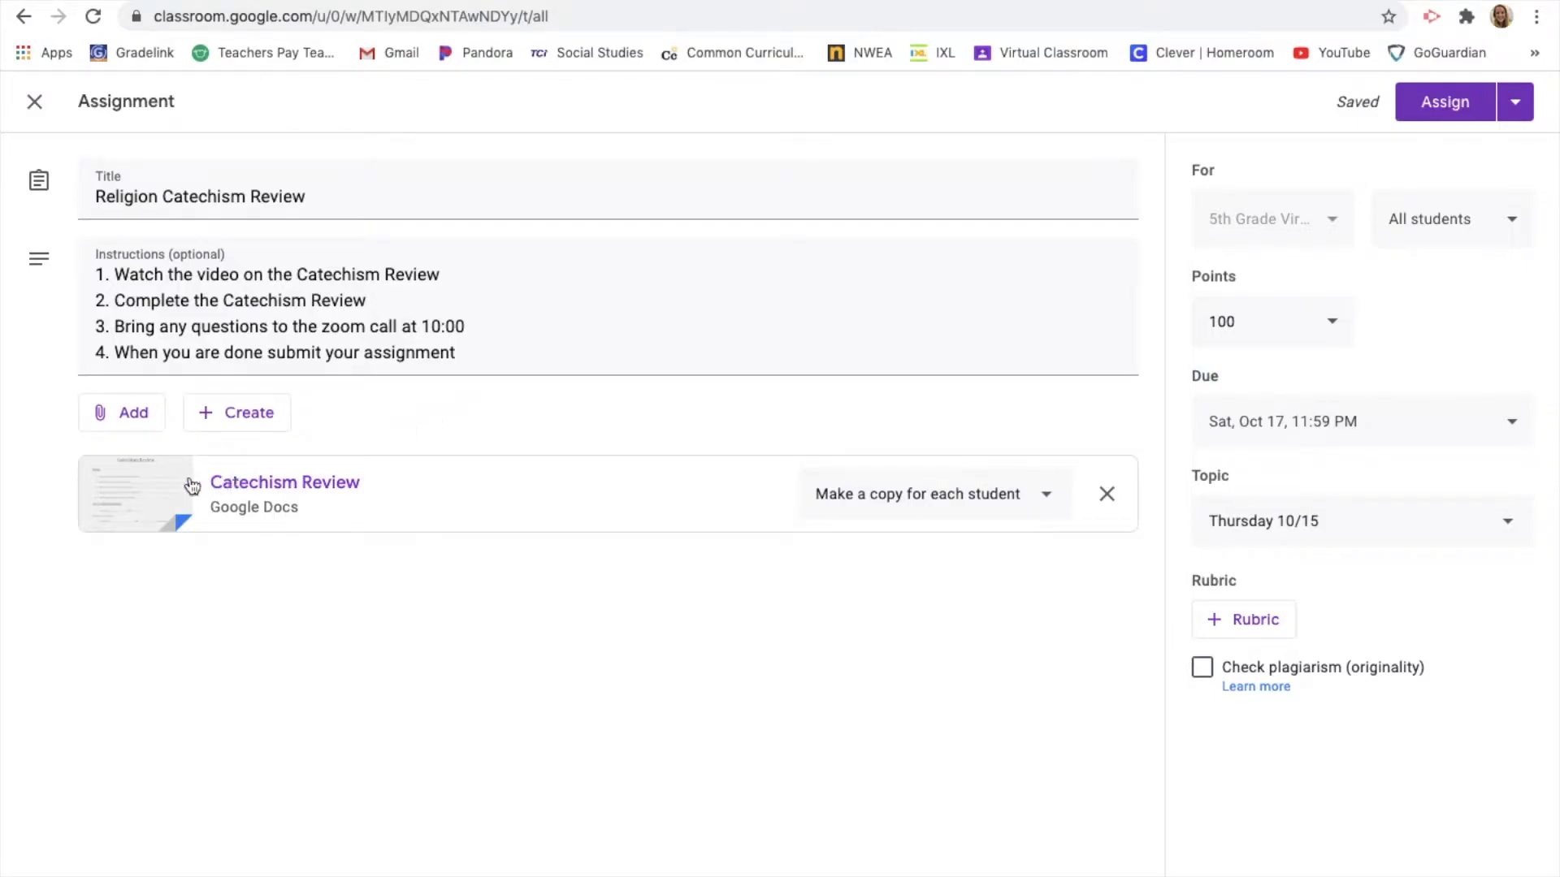
Open the Catechism Review worksheet attachment from the Classroom assignment.
left_click(284, 482)
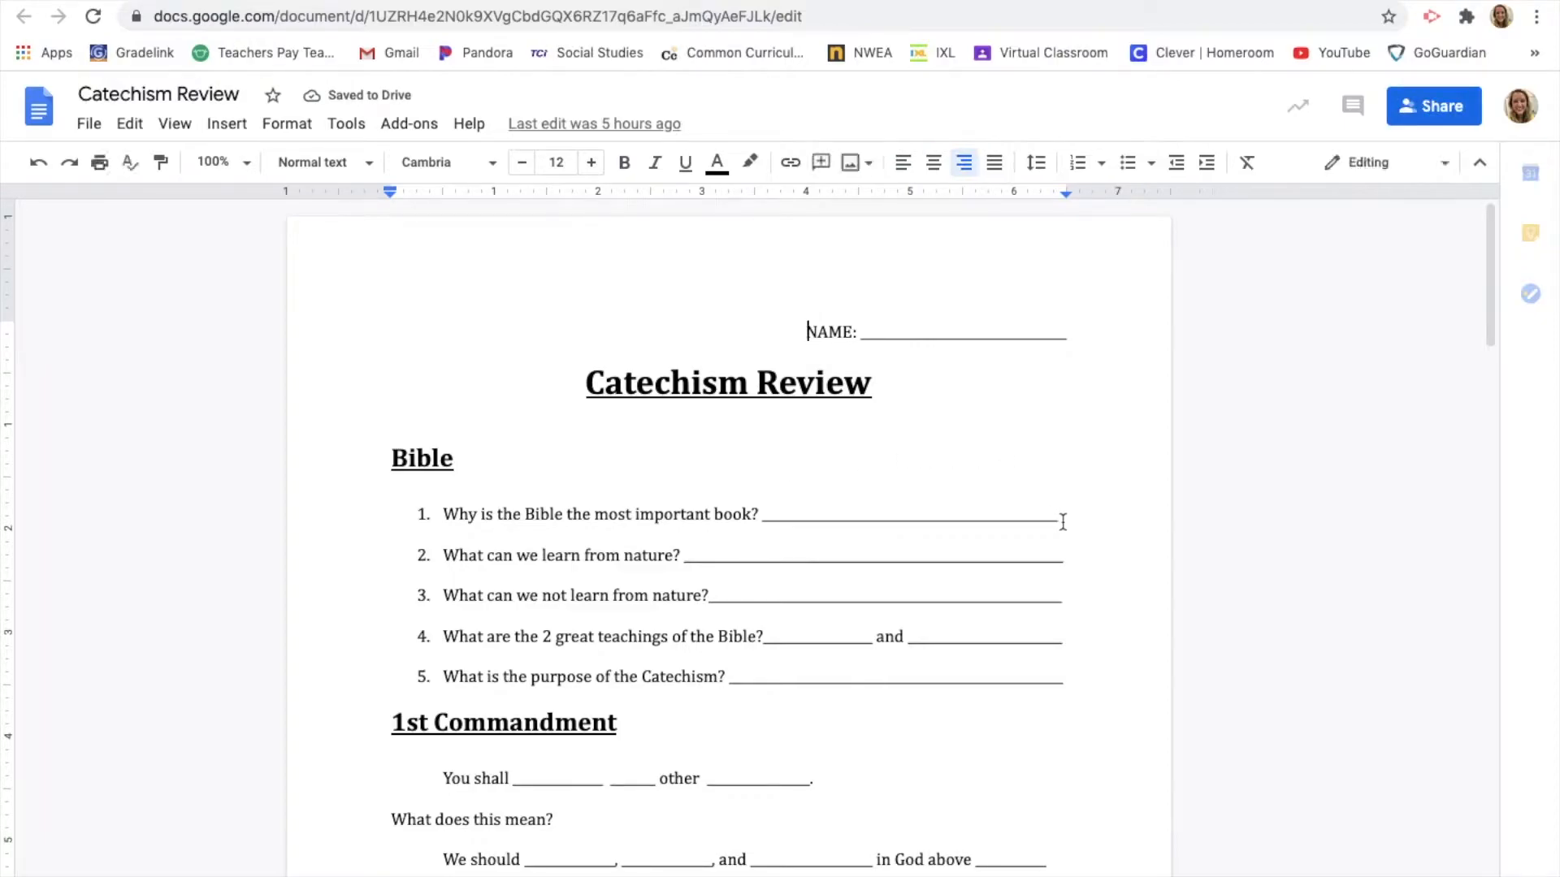
Select the underscore answer blank after the first Bible question.
left_click_drag(764, 525, 1058, 525)
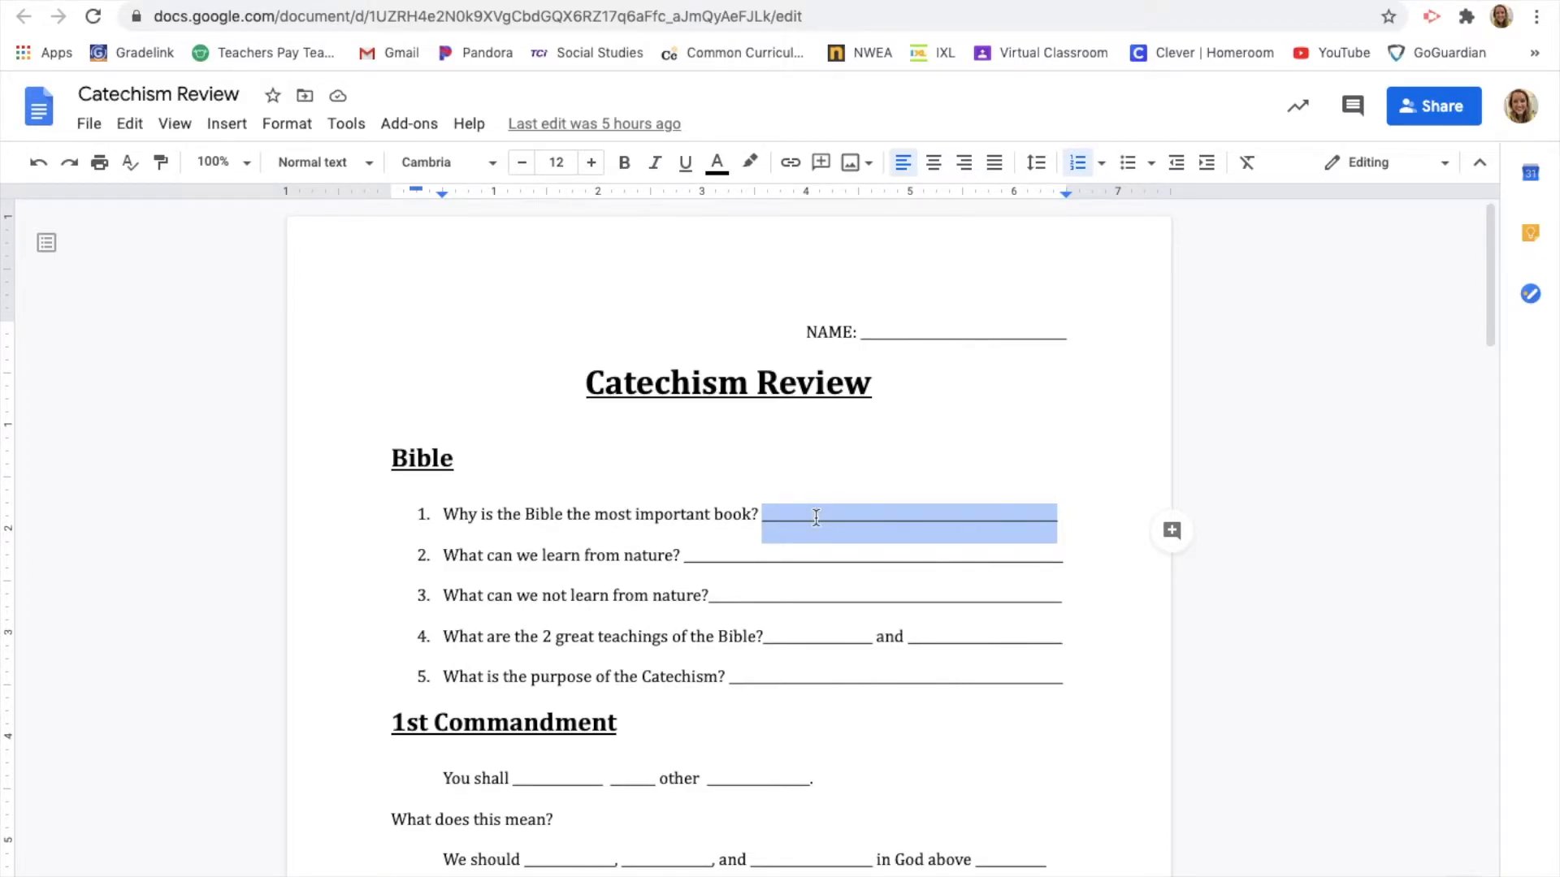
Answer question 1 with "It tells us how we are saved" over the blank line.
type("It tells")
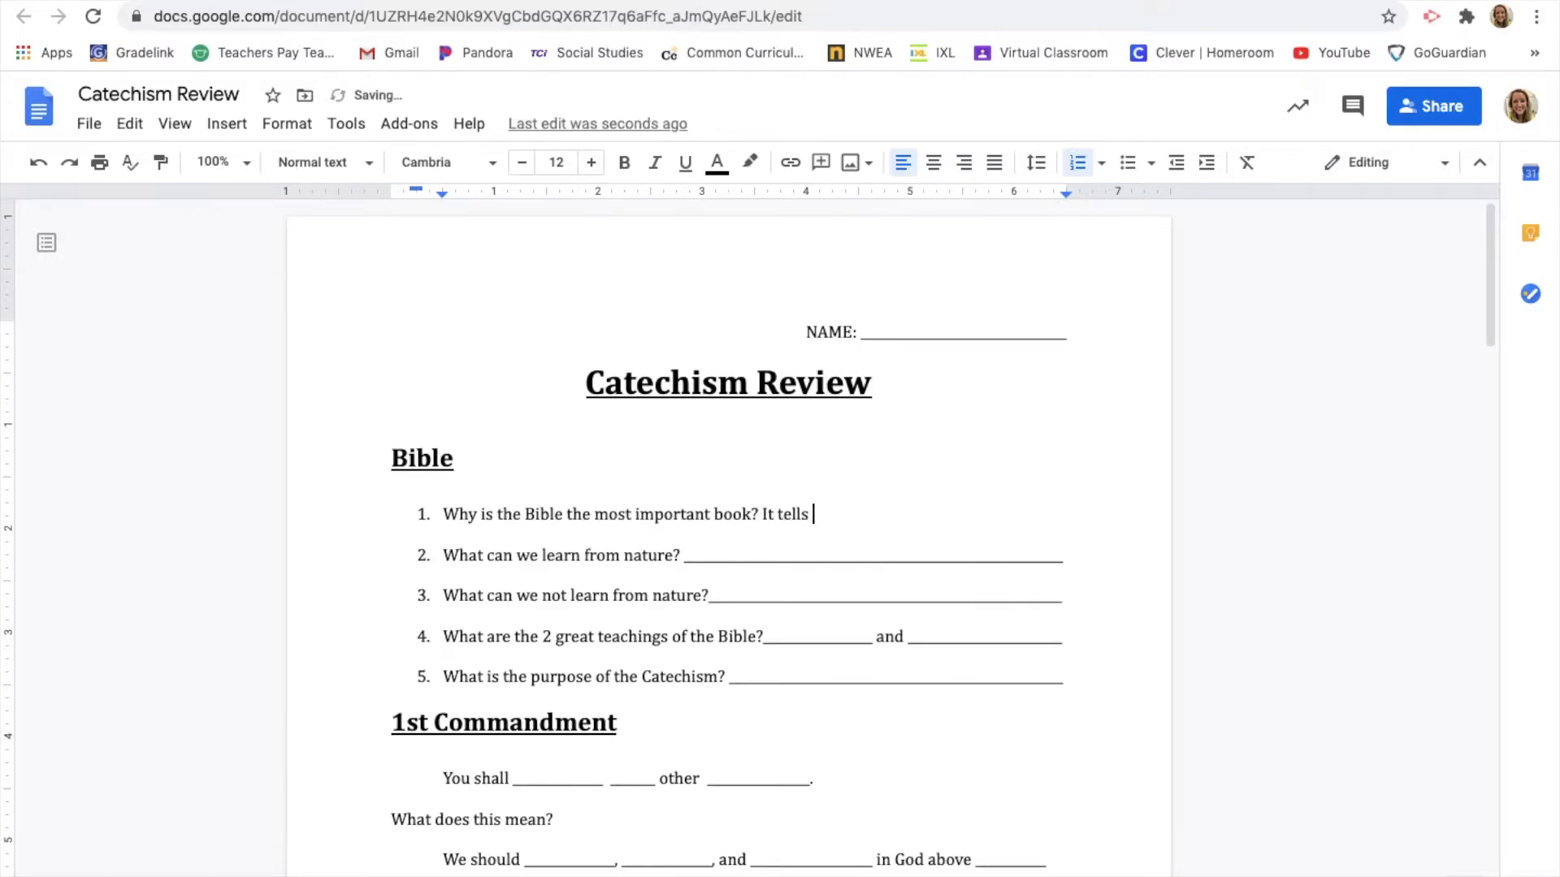
type("us how wea")
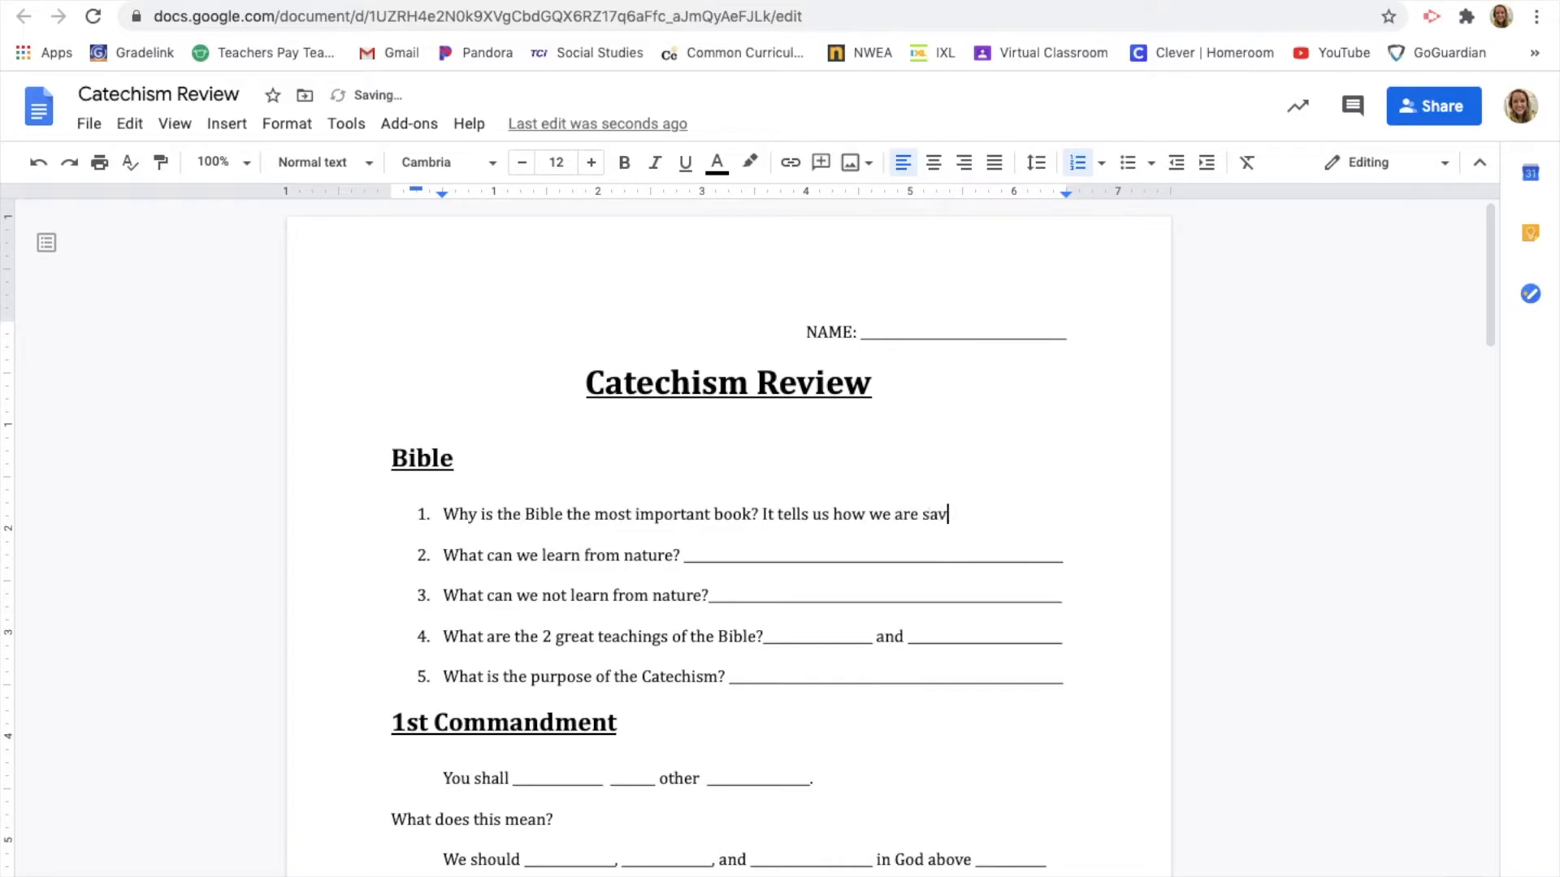
type("ed")
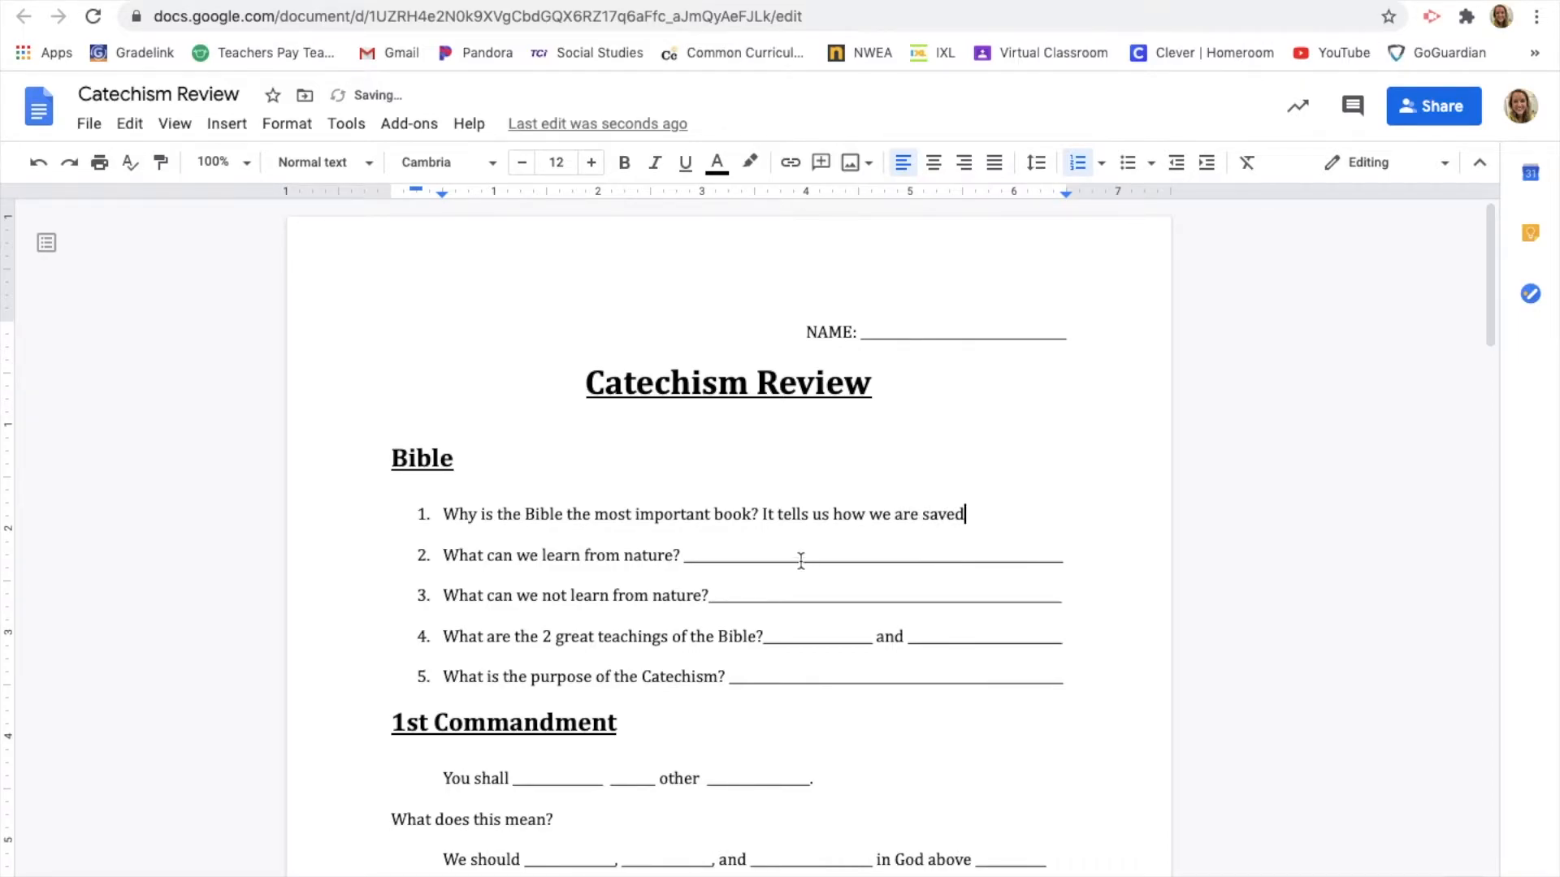
scroll("down", 3)
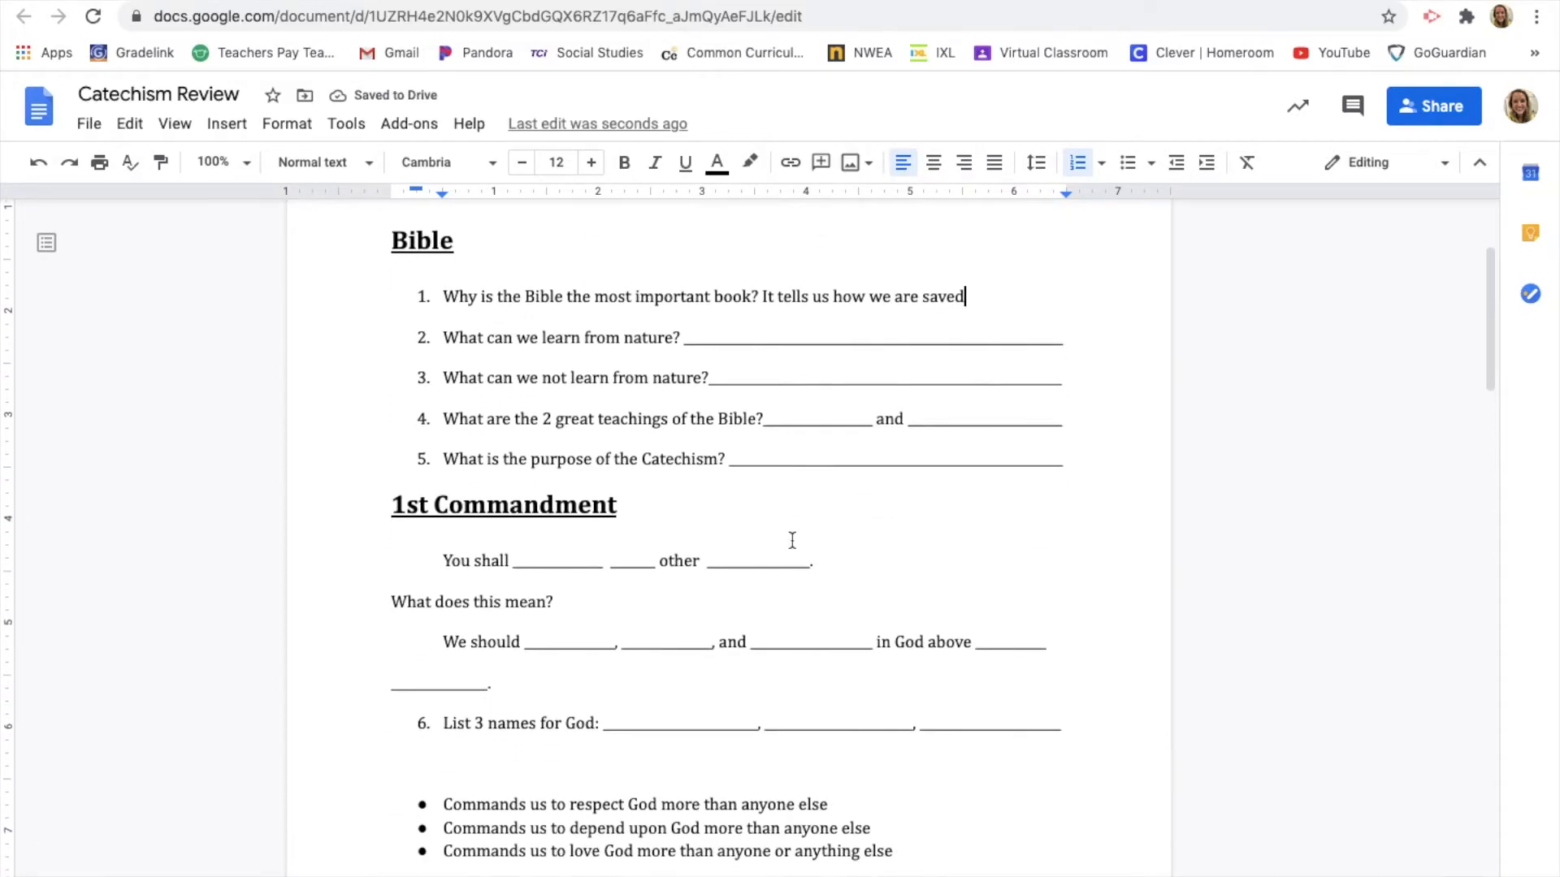
scroll("down", 3)
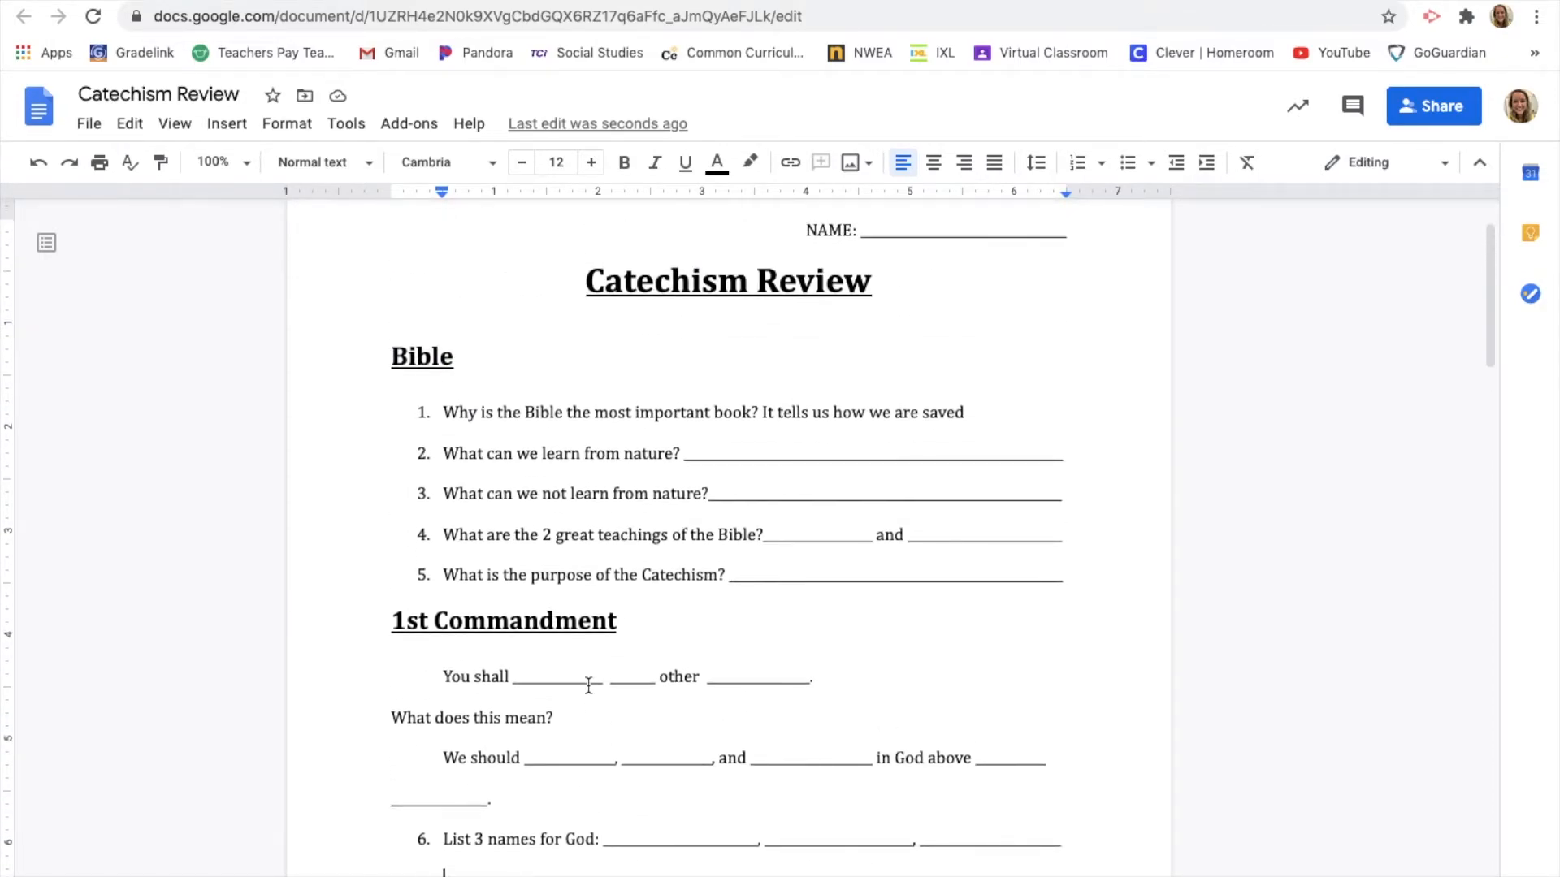
scroll("down", 3)
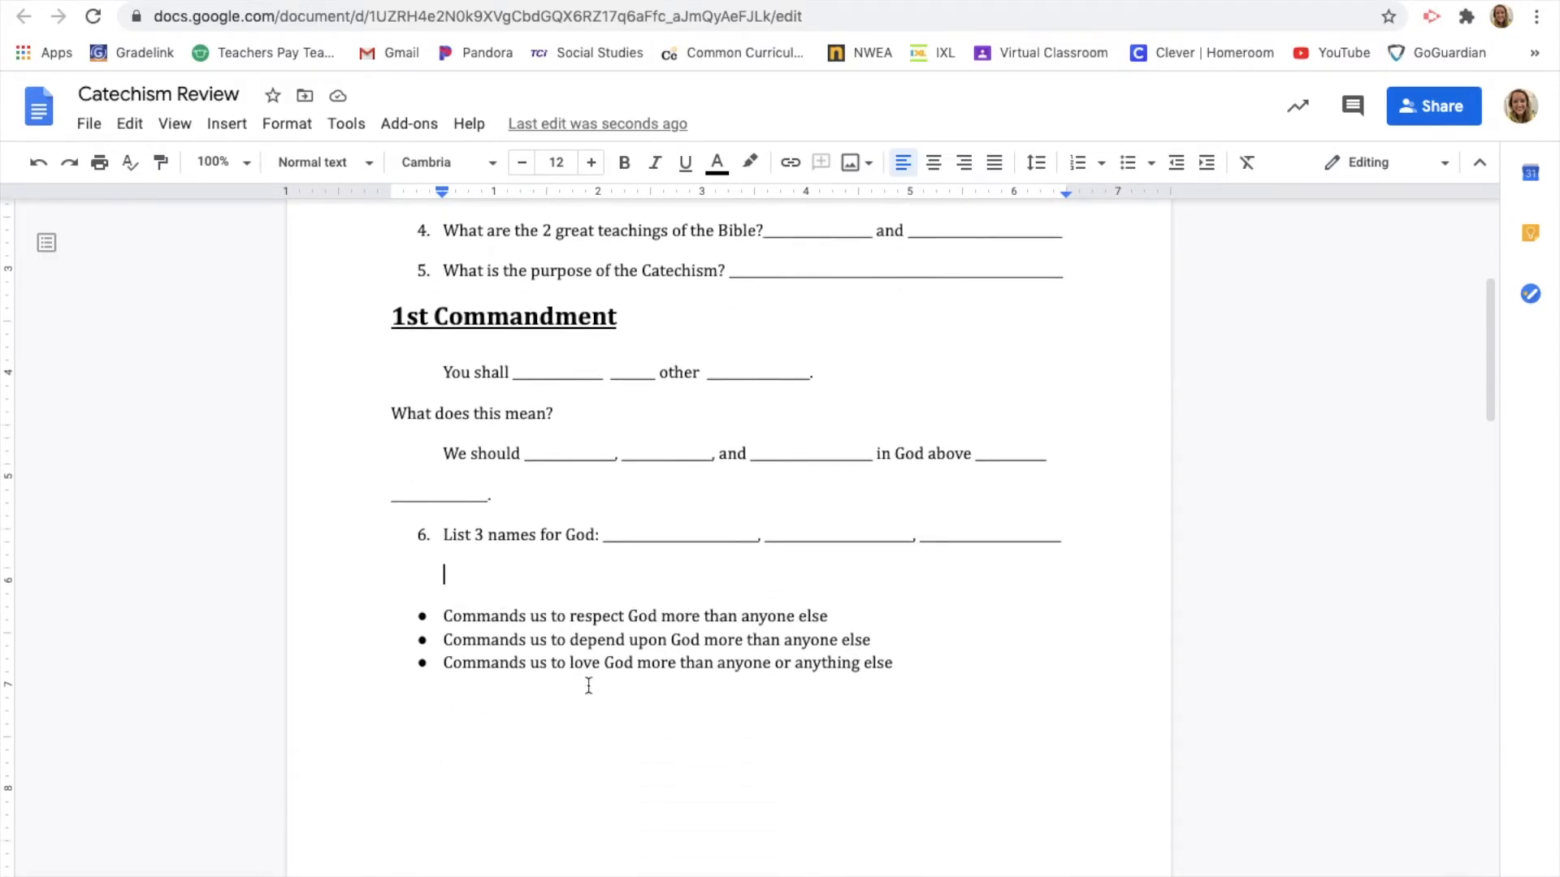
scroll("down", 3)
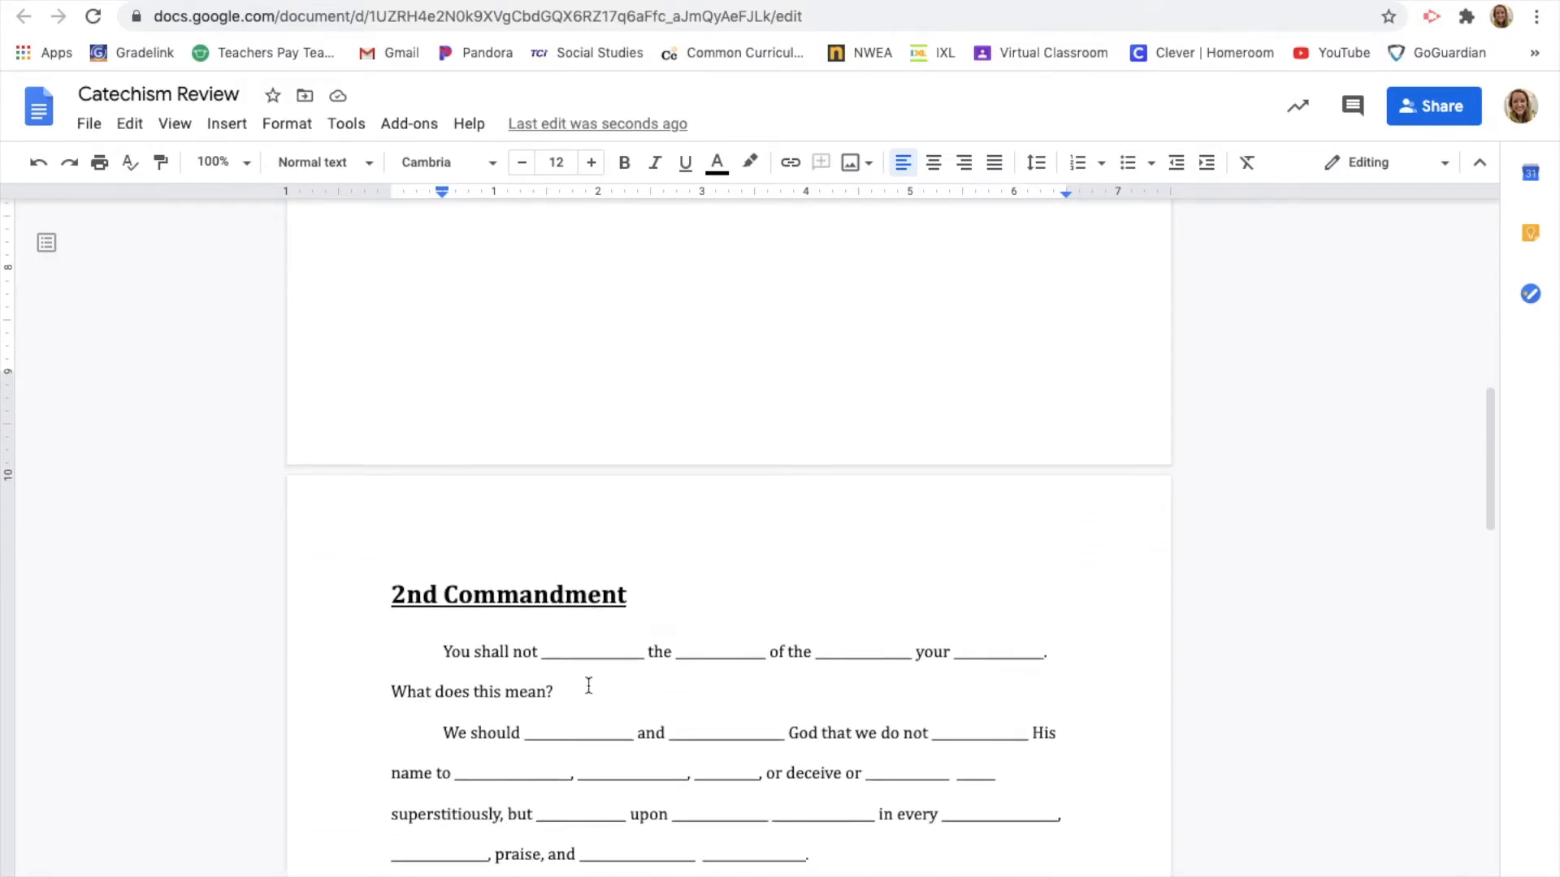
scroll("down", 3)
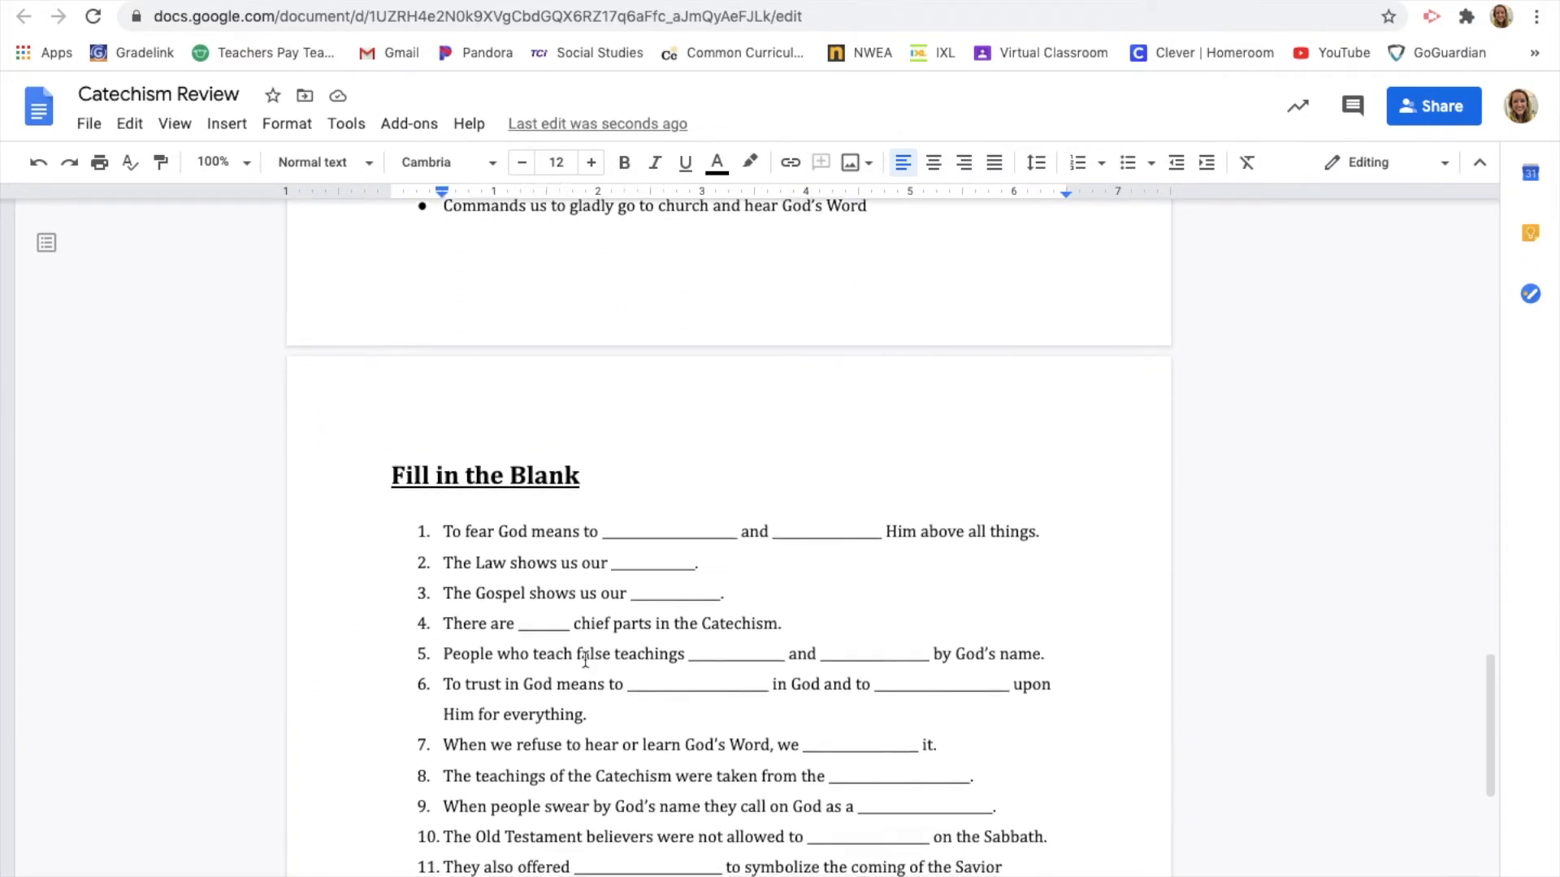
scroll("down", 3)
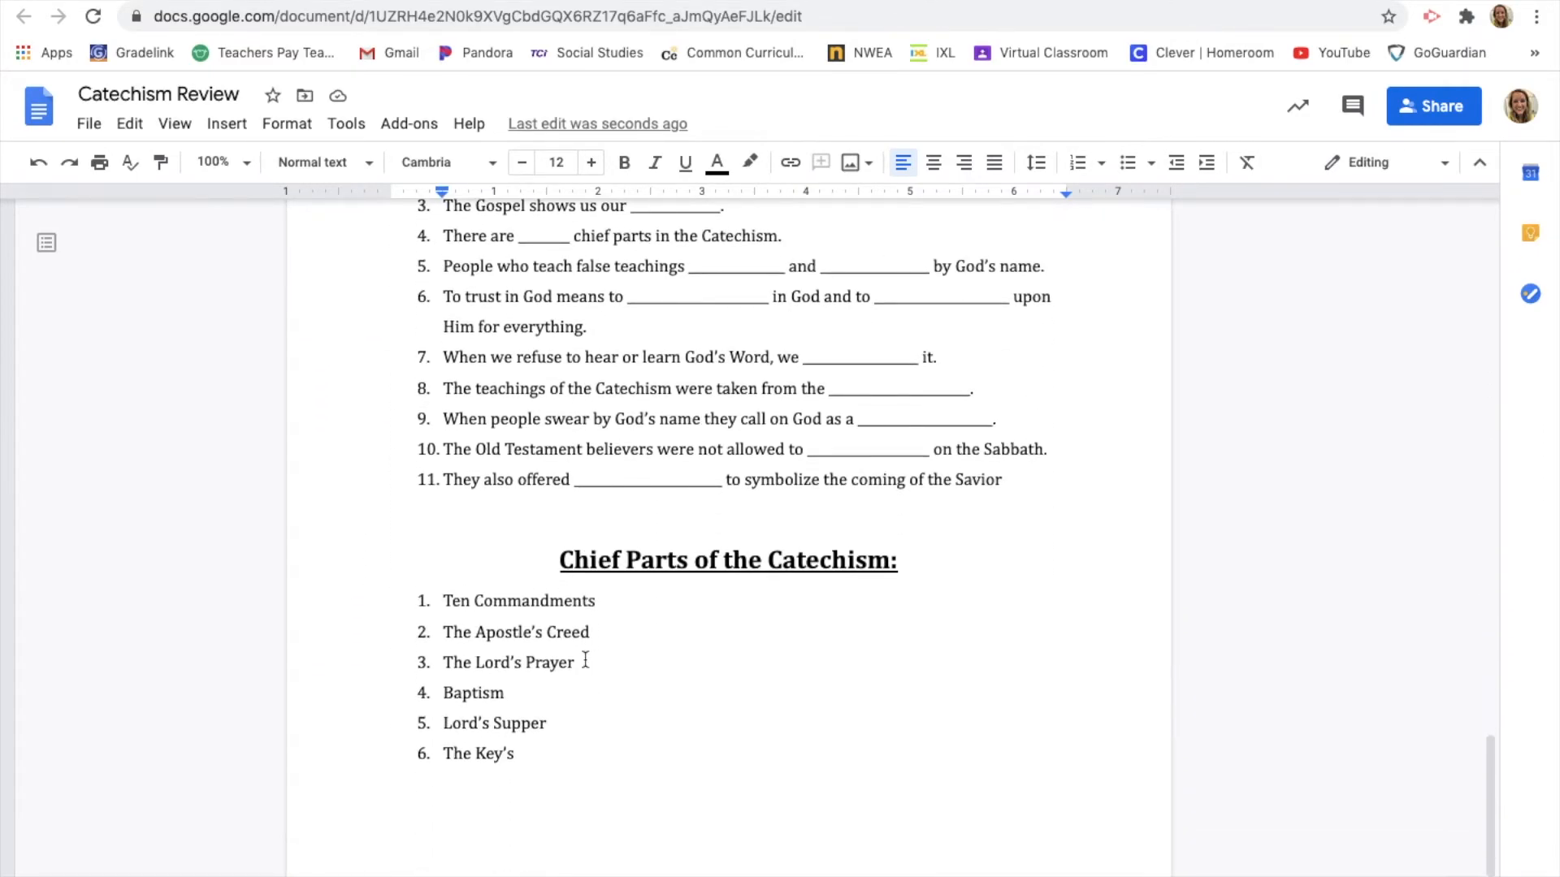